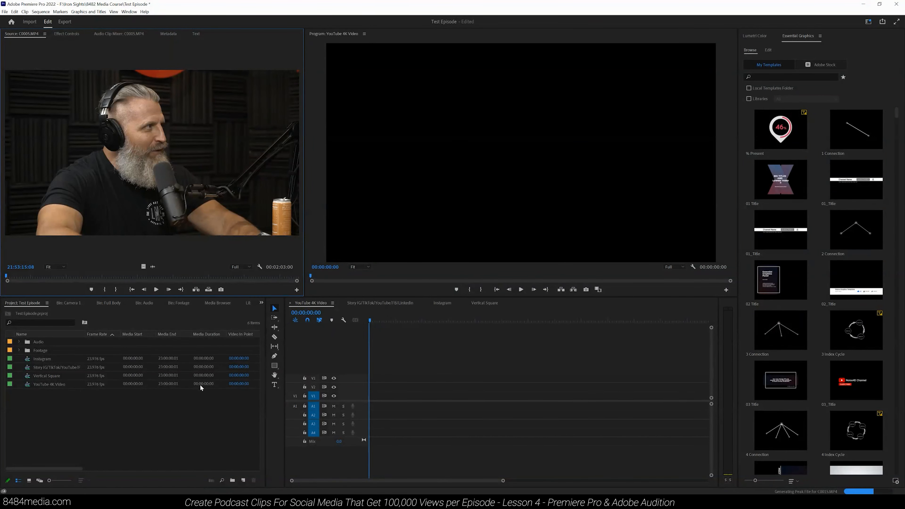
mouse_move(185, 399)
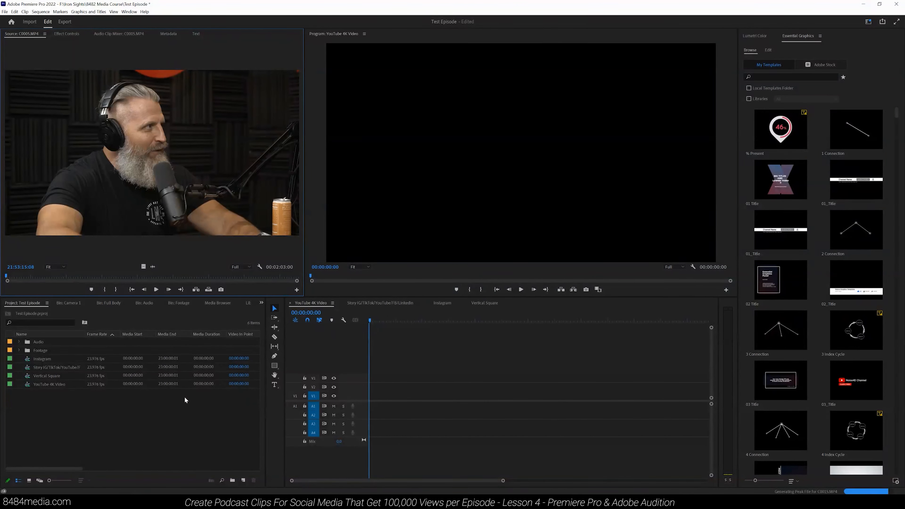
Expand the Footage bin and preview clips from the Camera 3 and Camera 1 folders
click(19, 351)
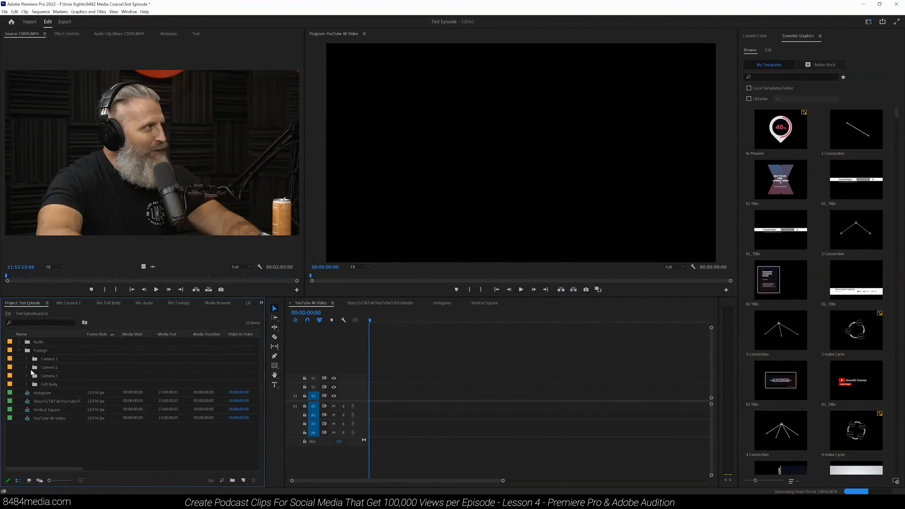
click(26, 375)
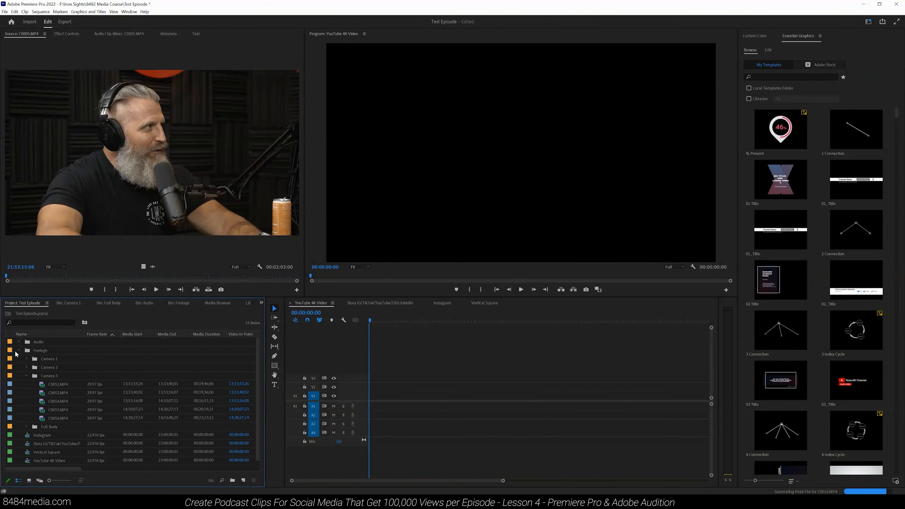
click(58, 392)
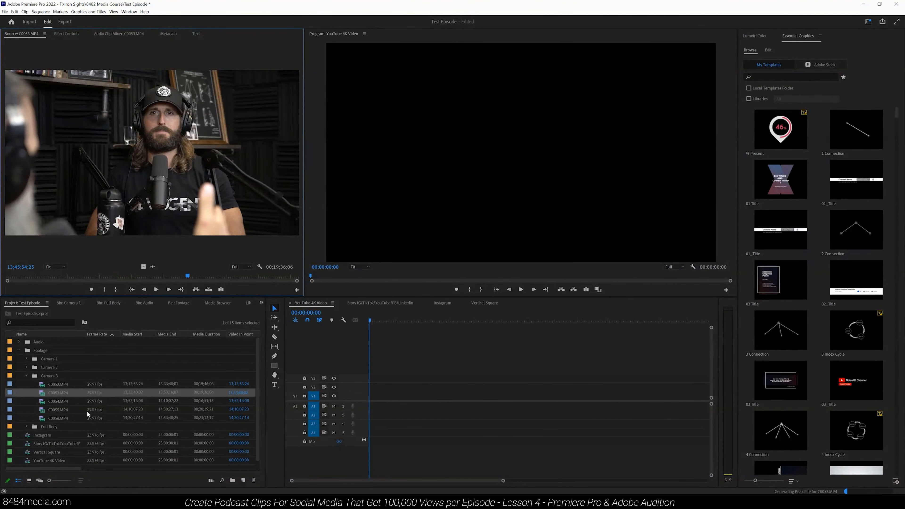
click(26, 367)
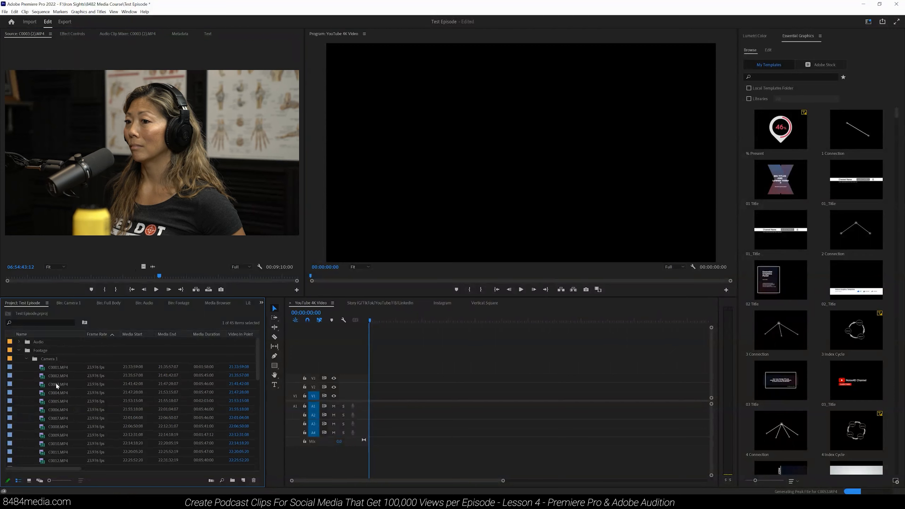
click(58, 383)
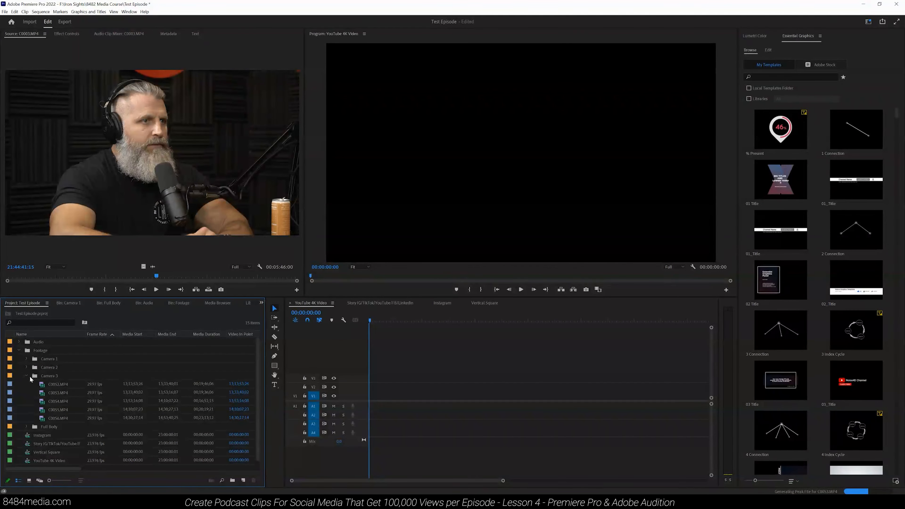
Expand the Full Body folder and preview the wide shot of all three hosts
click(26, 375)
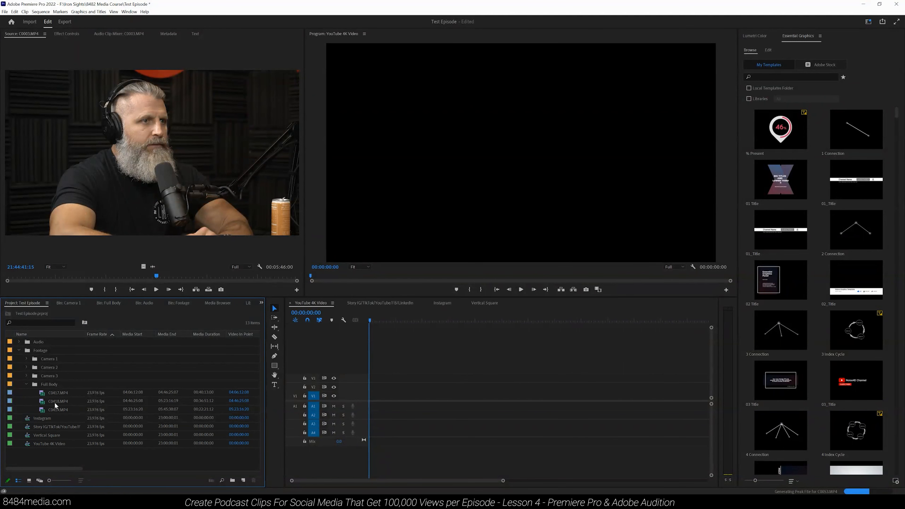
click(58, 400)
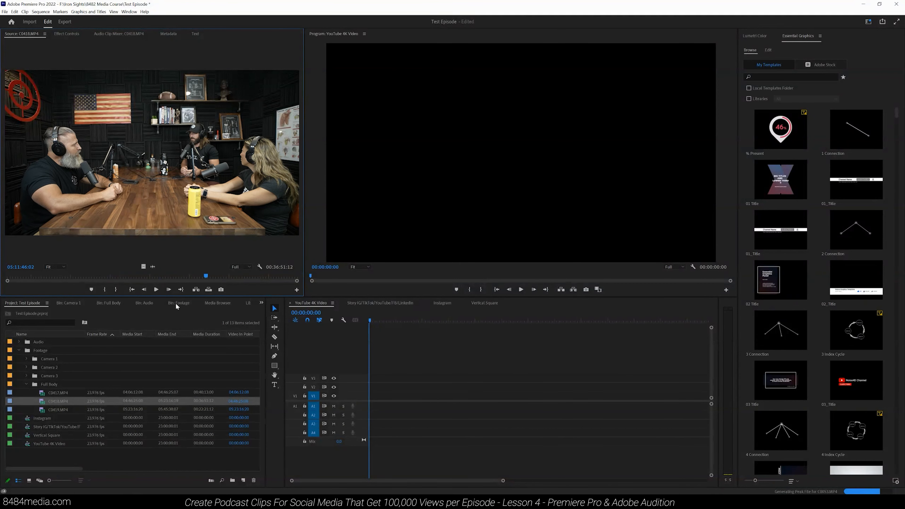
Collapse the Full Body folder so only the camera folders show under Footage
click(26, 383)
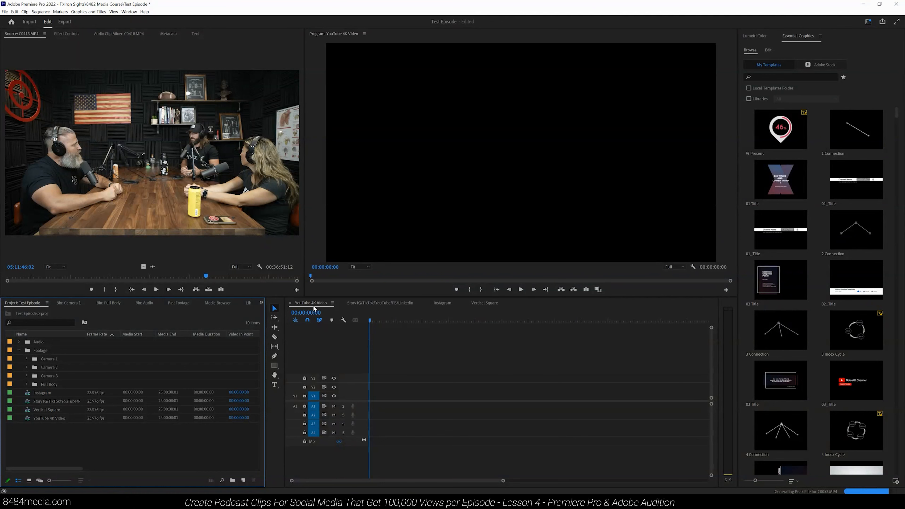
mouse_move(373, 308)
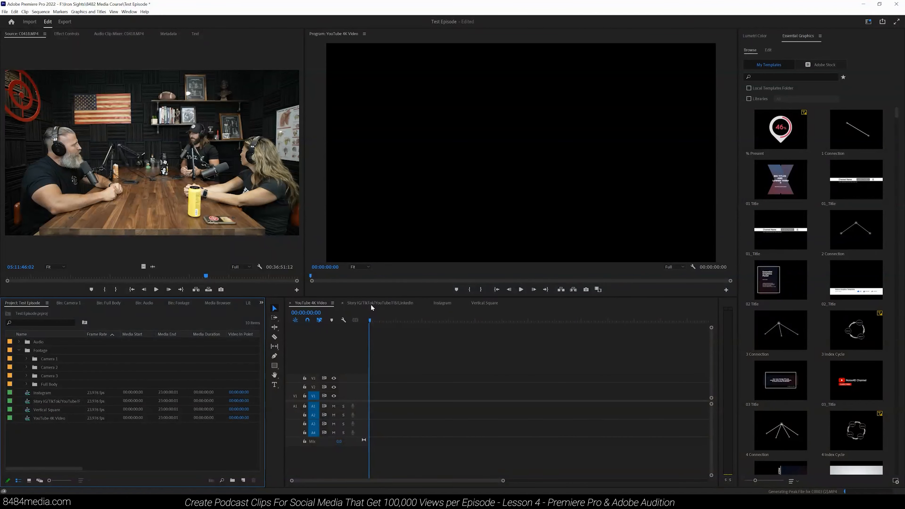
mouse_move(426, 305)
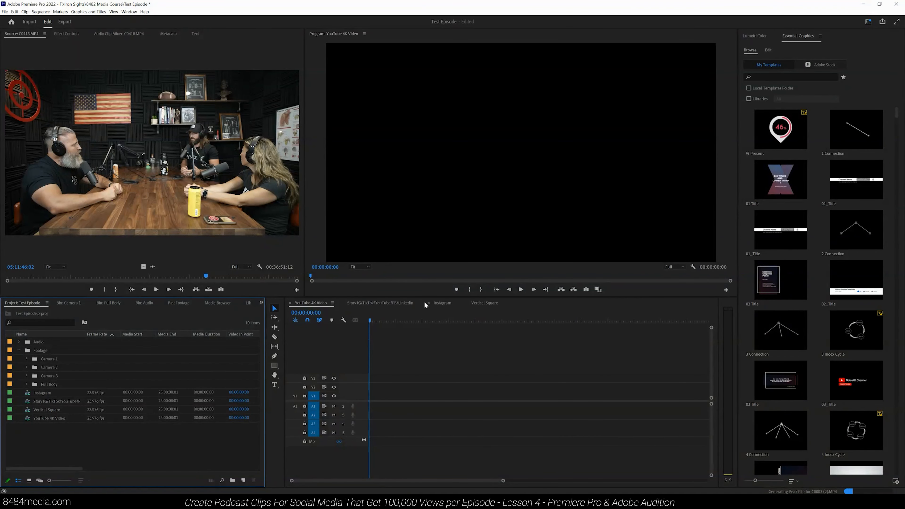
mouse_move(139, 362)
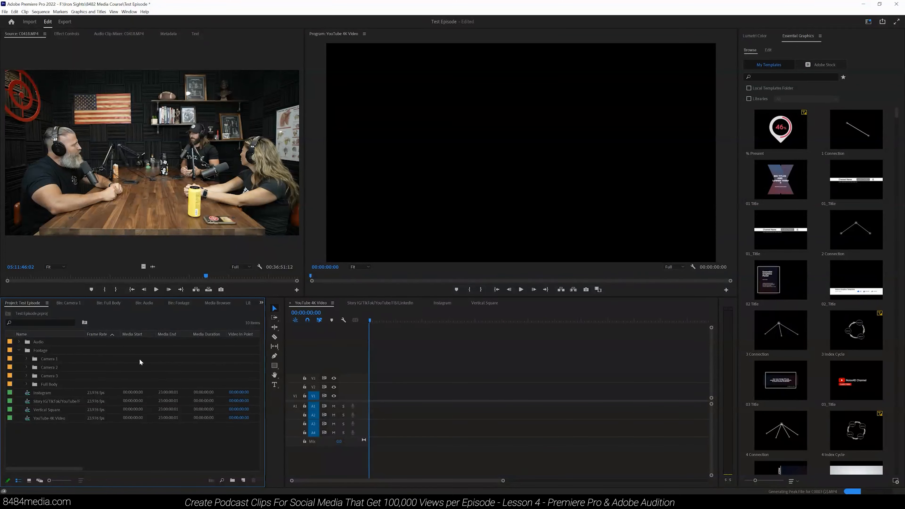
mouse_move(51, 359)
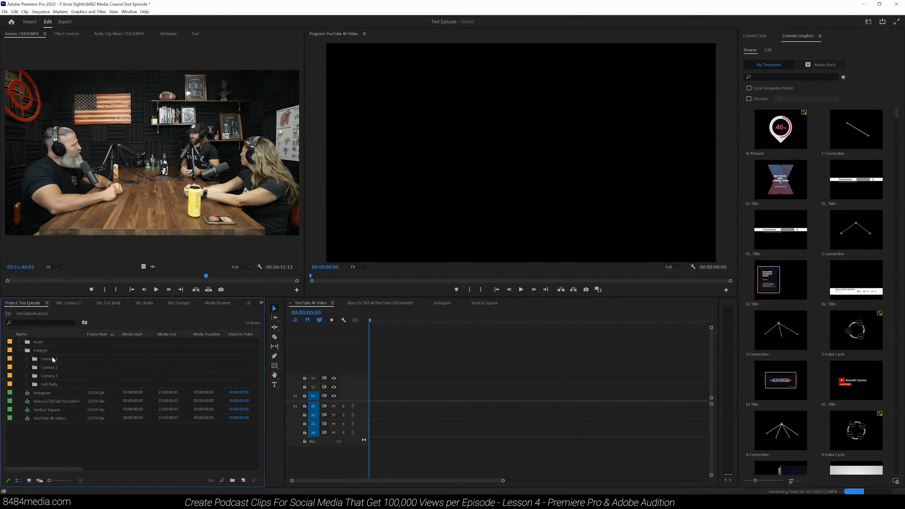
Expand the Audio bin to reach the podcast WAV file
click(19, 342)
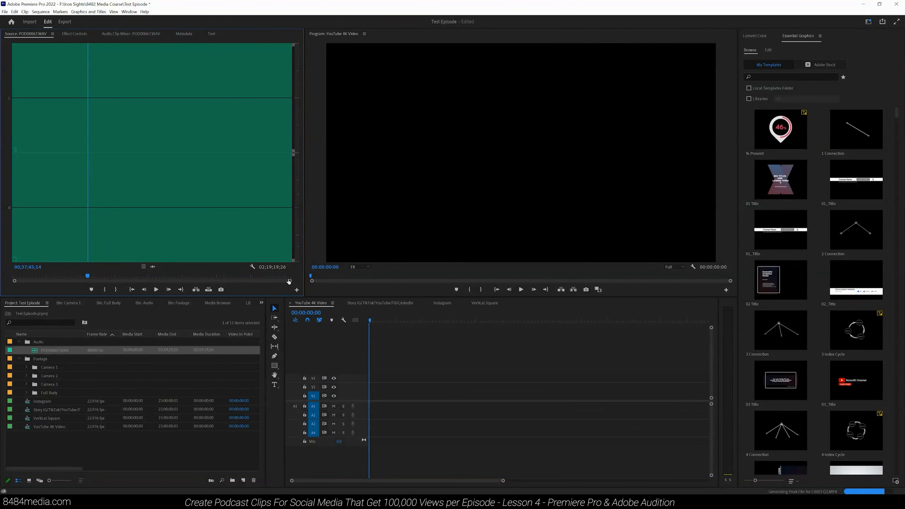
mouse_move(125, 278)
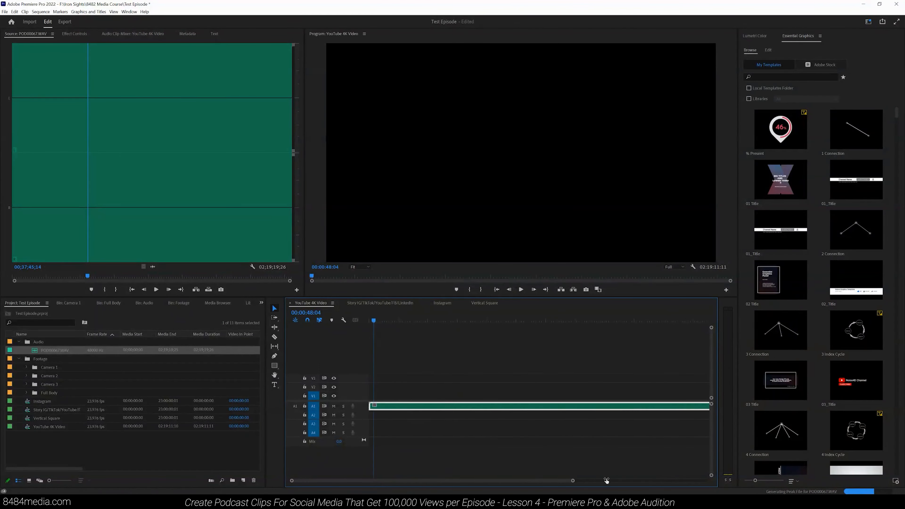
Zoom the timeline so the whole podcast WAV clip on A1 is visible
click(456, 344)
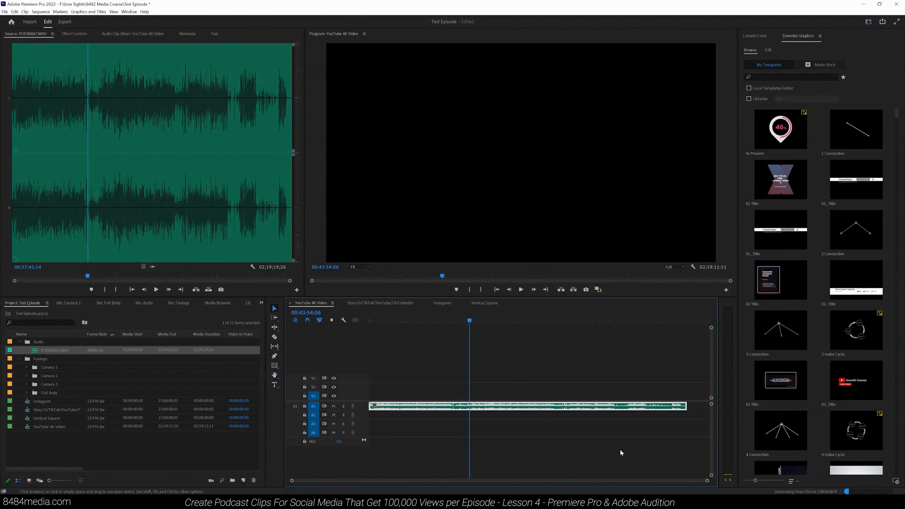
mouse_move(610, 447)
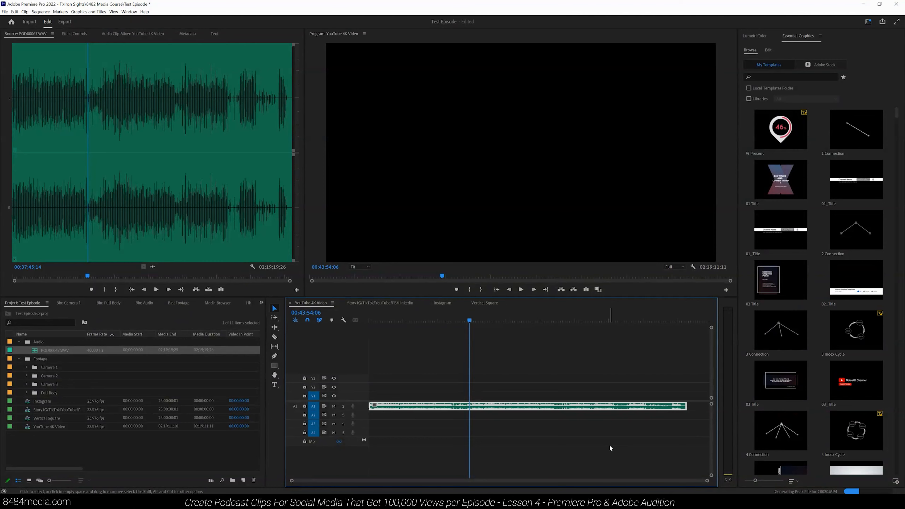
mouse_move(591, 442)
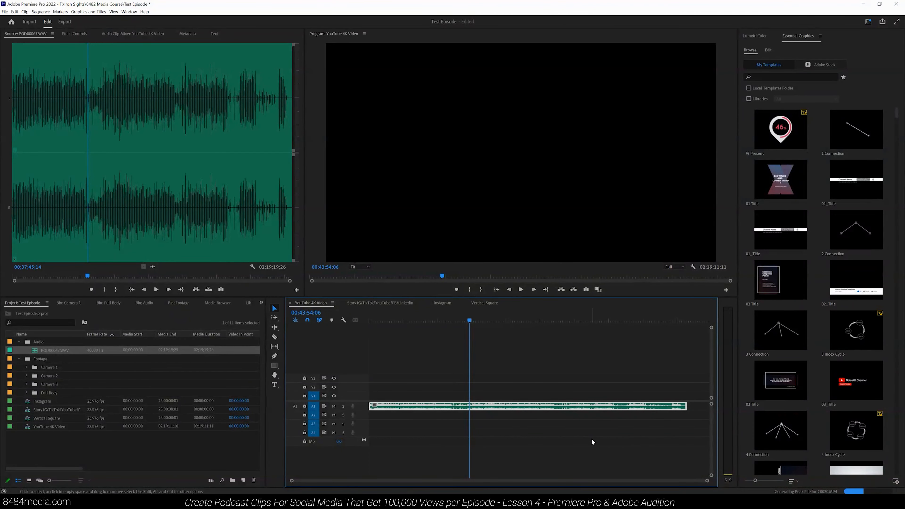
mouse_move(586, 437)
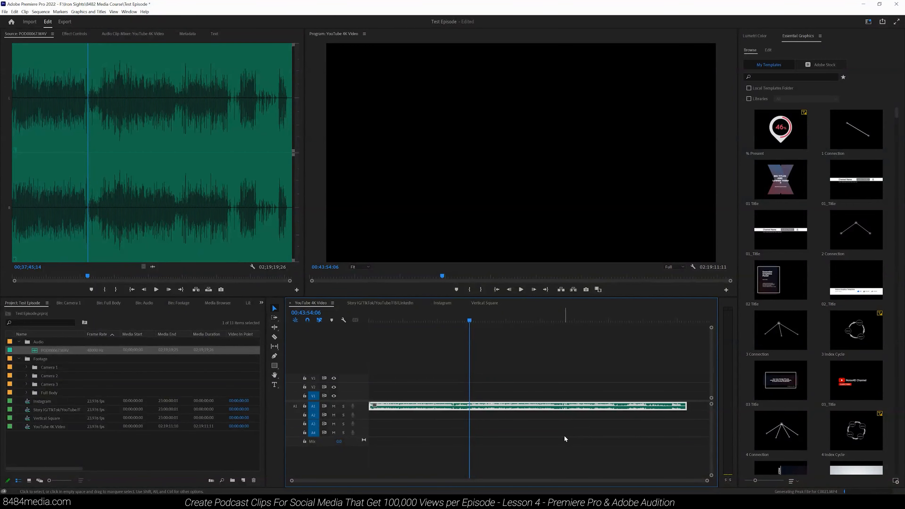
Expand the Full Body folder and scrub the playhead to later points in the podcast audio
click(49, 393)
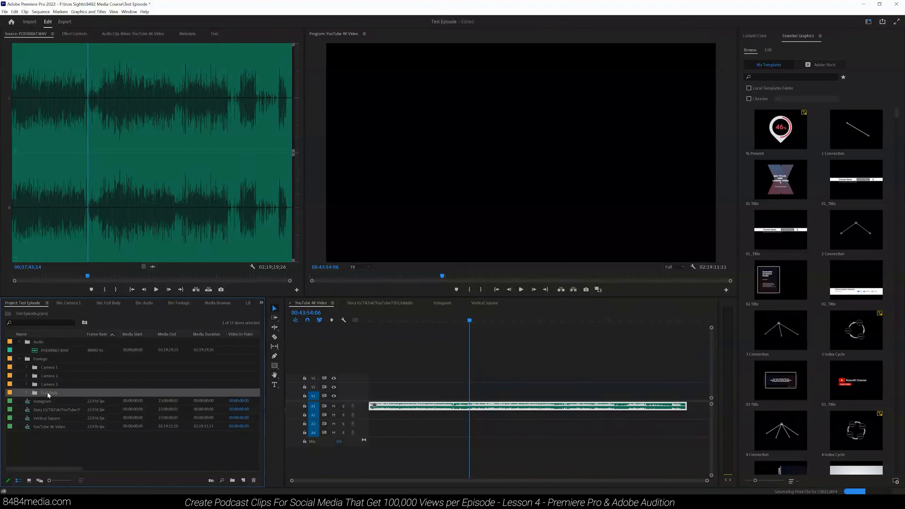
click(26, 393)
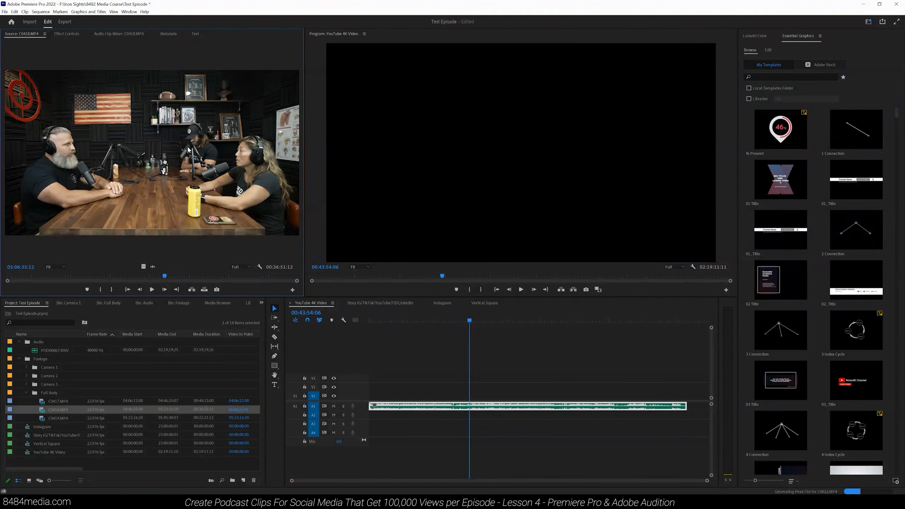
mouse_move(109, 229)
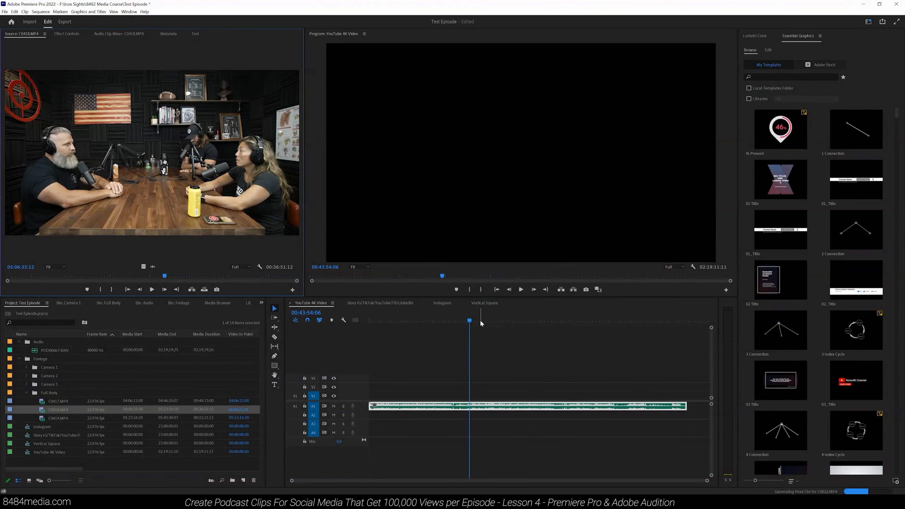
click(481, 320)
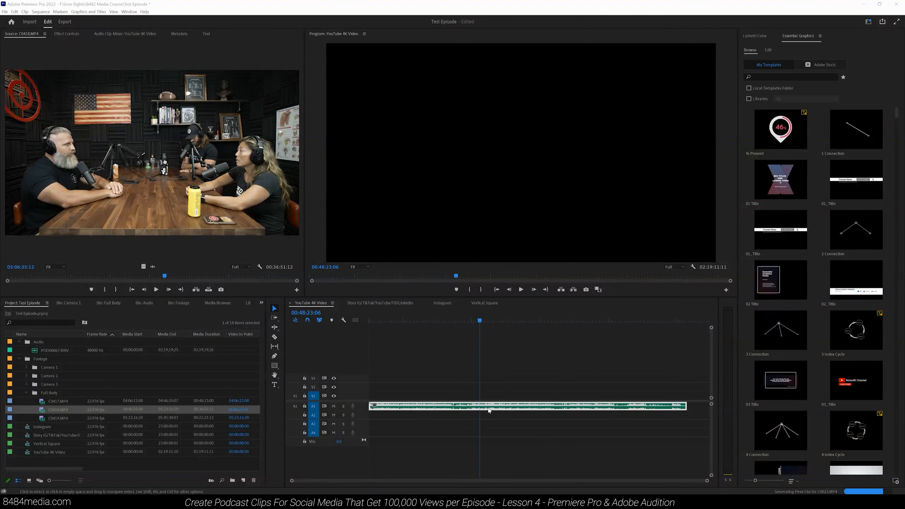
mouse_move(489, 413)
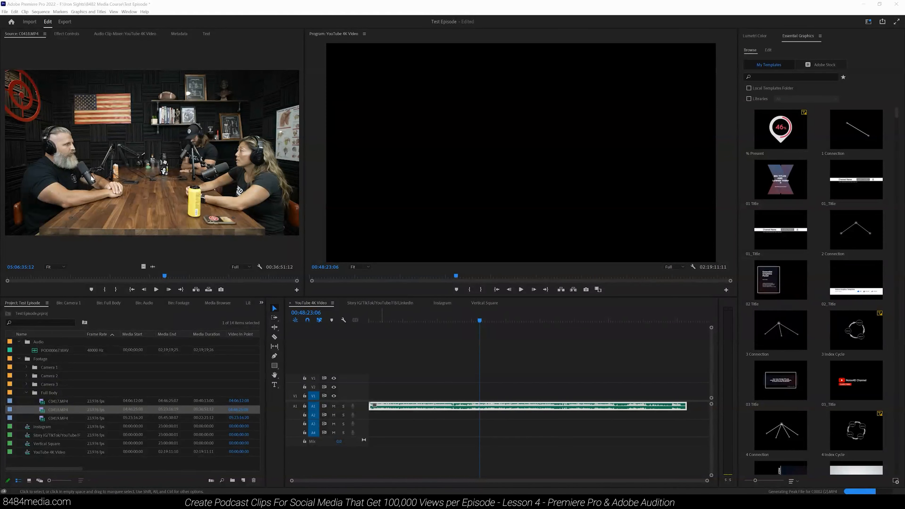
mouse_move(155, 223)
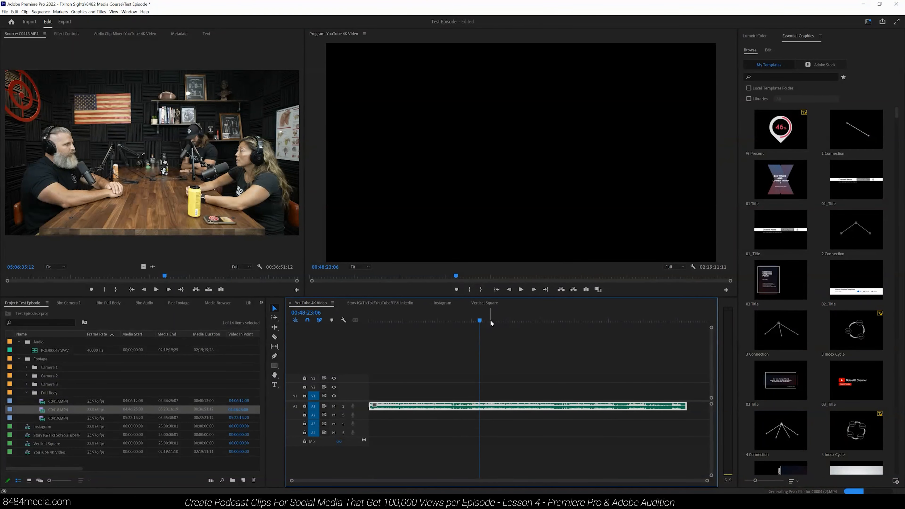
click(496, 321)
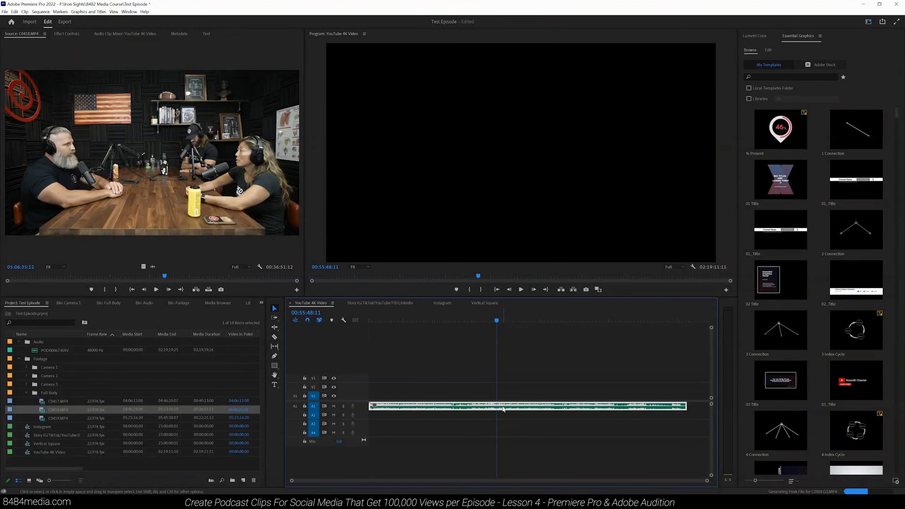
mouse_move(501, 406)
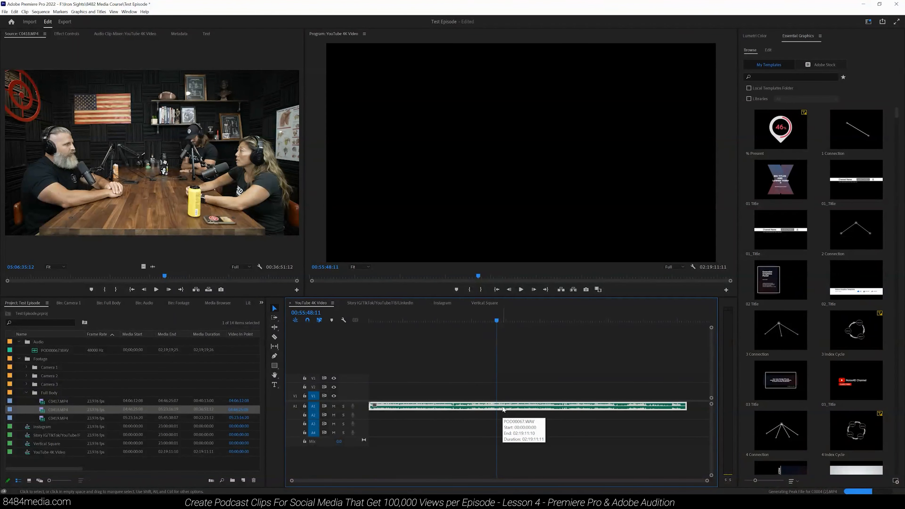
mouse_move(359, 400)
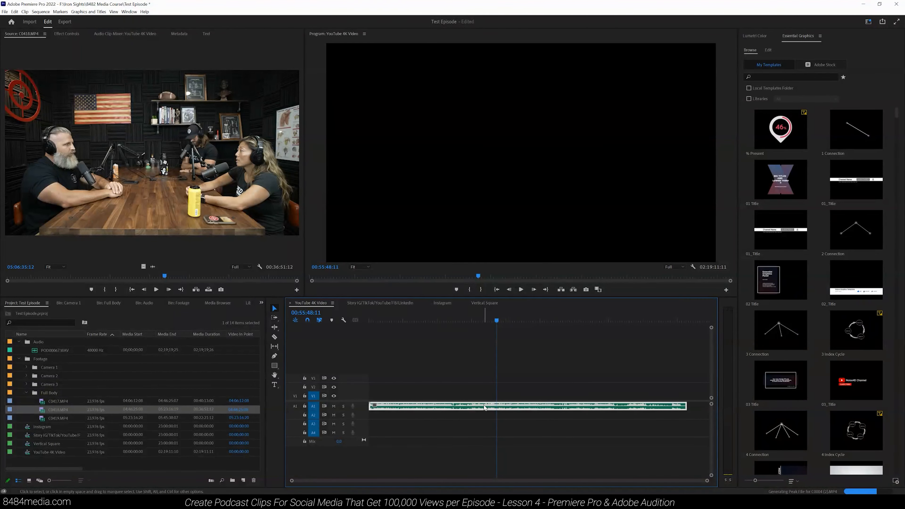
Send the timeline WAV clip to Adobe Audition via Edit Clip In Adobe Audition
right_click(485, 407)
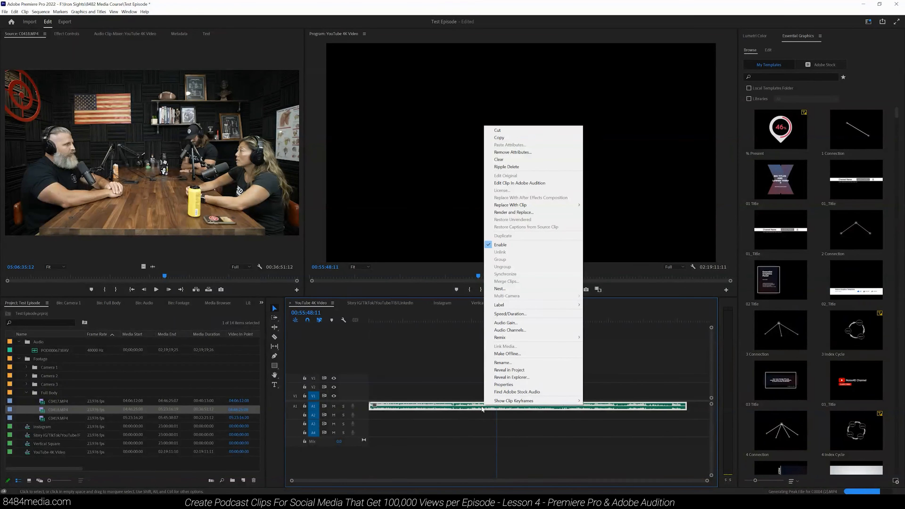
mouse_move(552, 211)
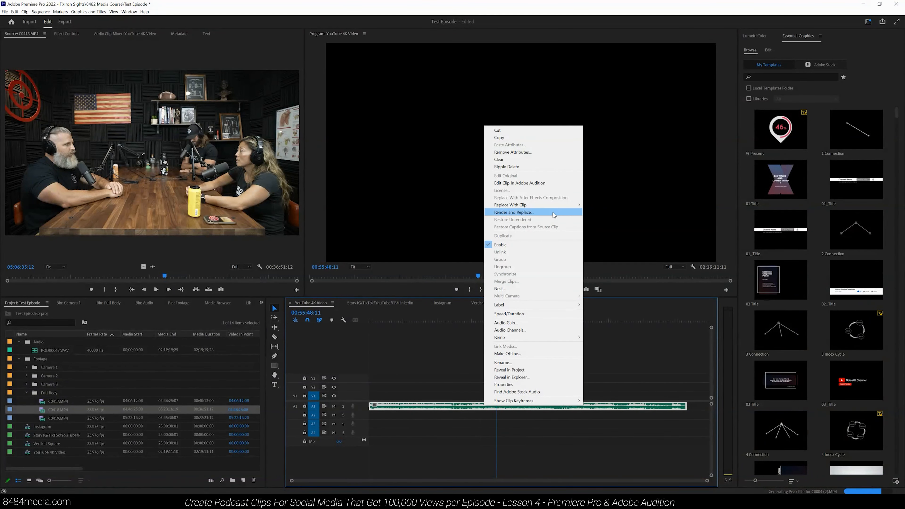
mouse_move(520, 183)
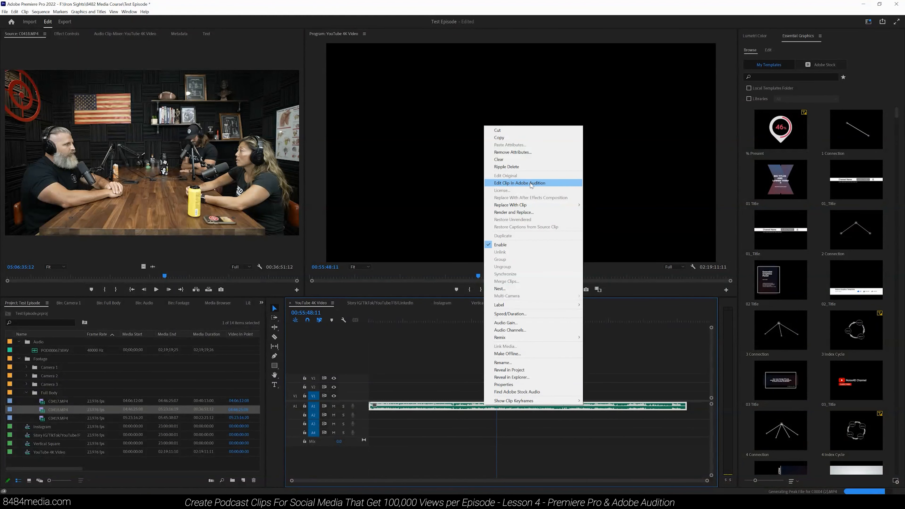
click(513, 211)
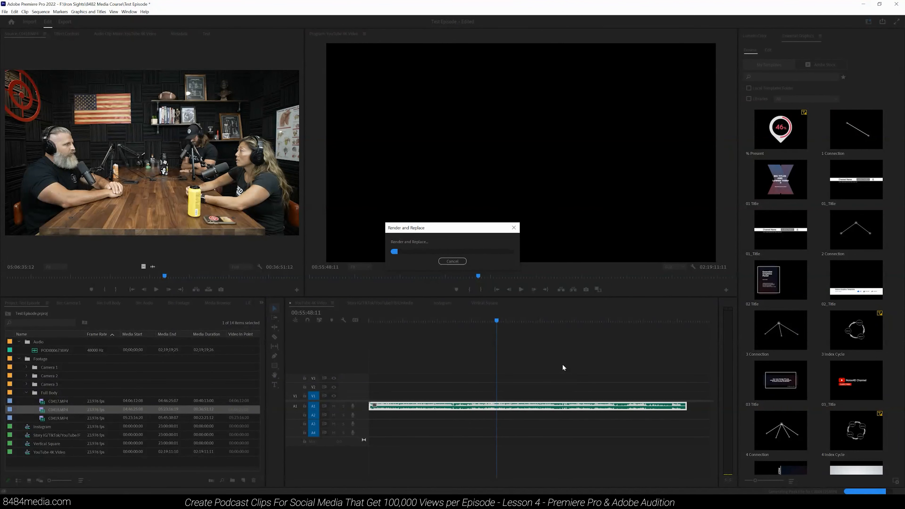
mouse_move(432, 384)
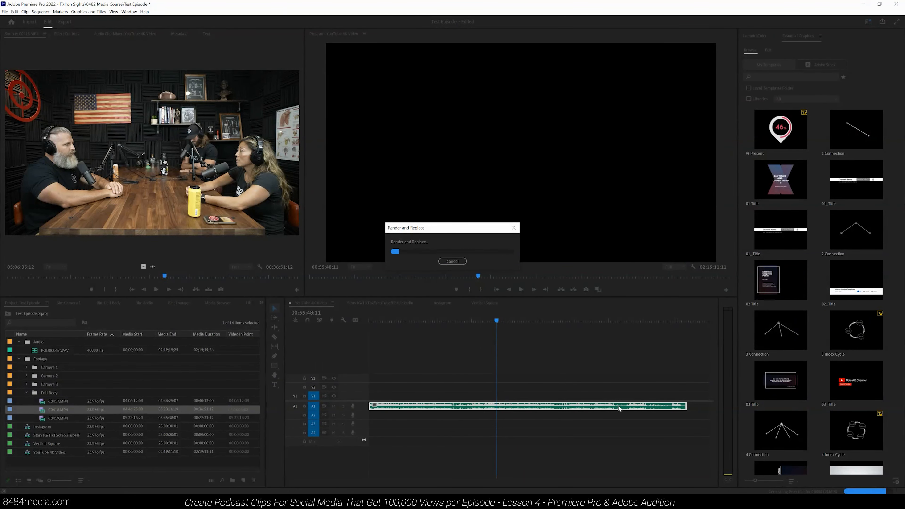
mouse_move(615, 420)
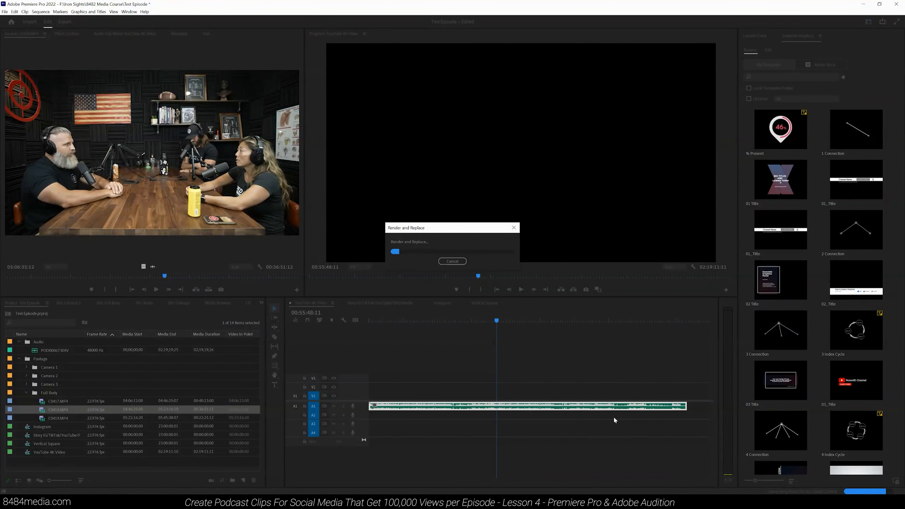
mouse_move(582, 432)
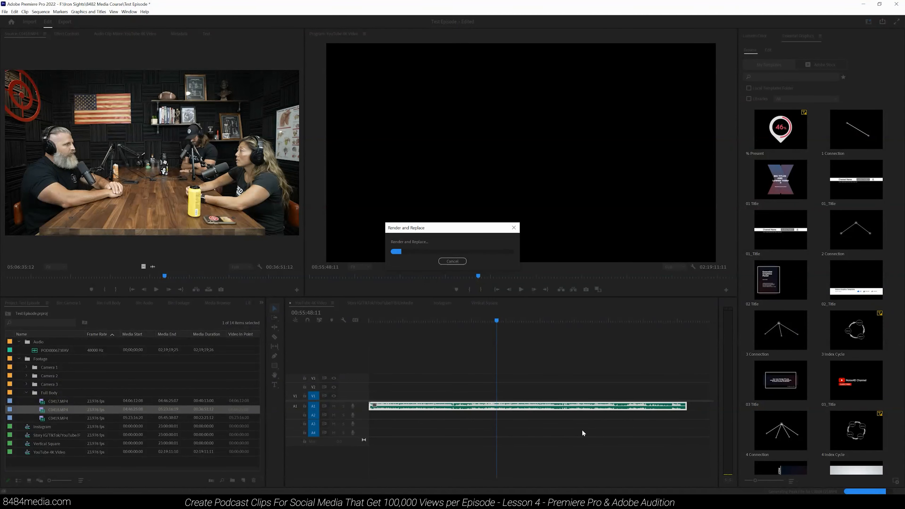